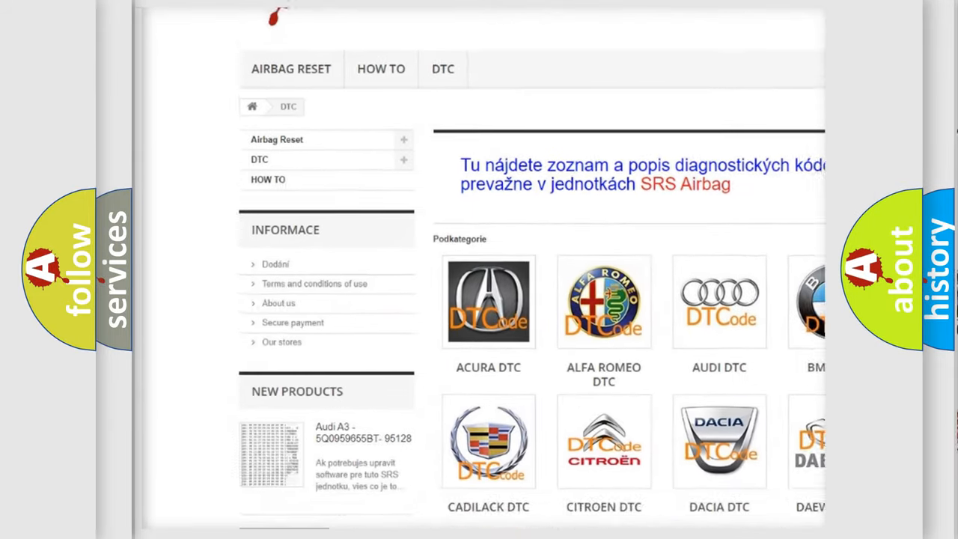
scroll(down, 3)
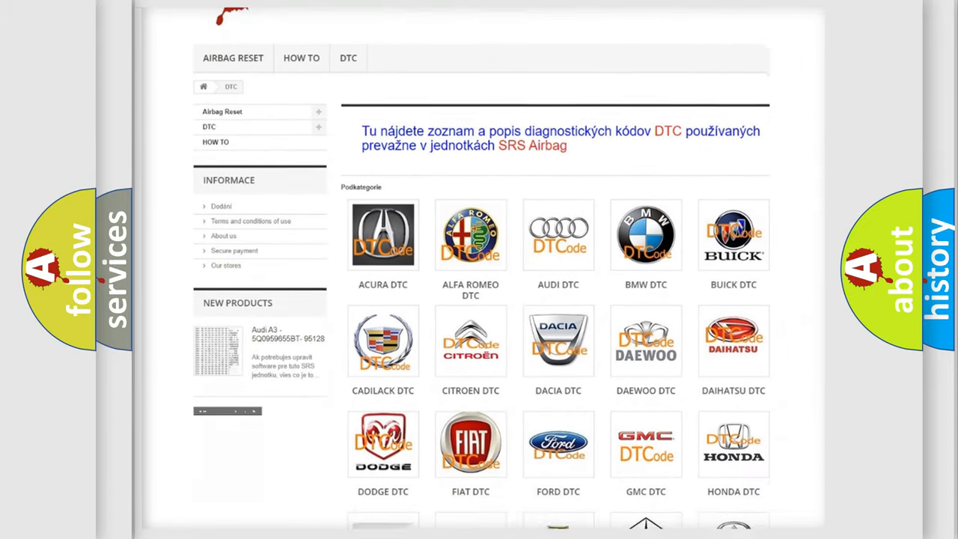
scroll(down, 3)
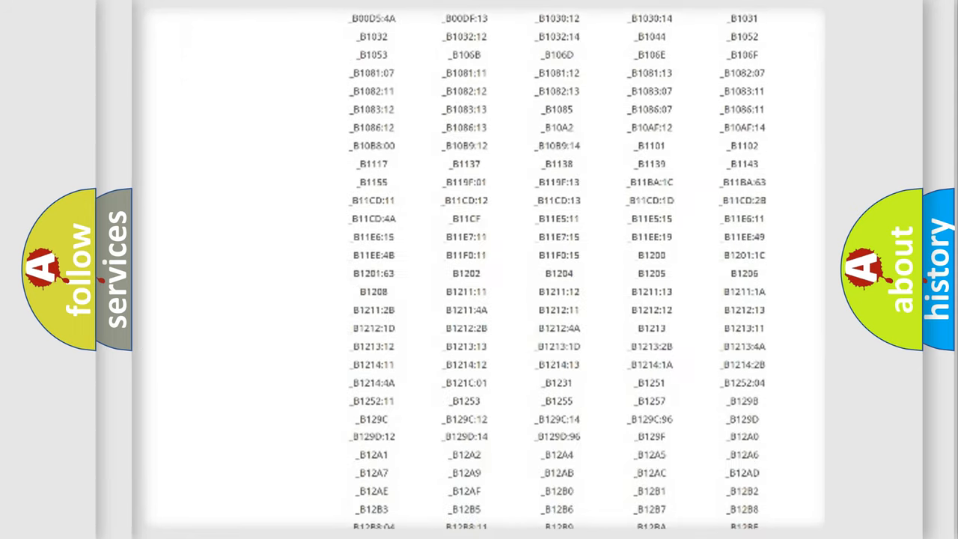
scroll(down, 3)
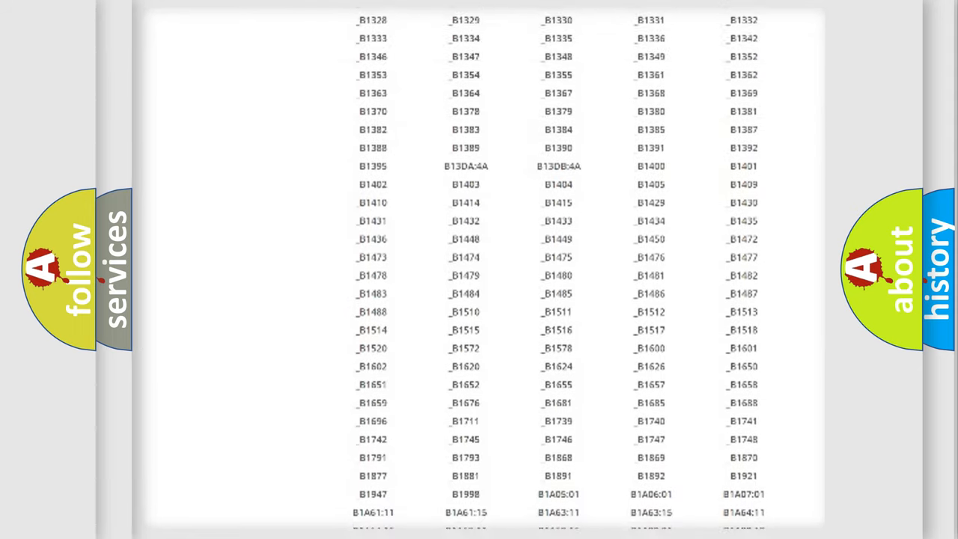